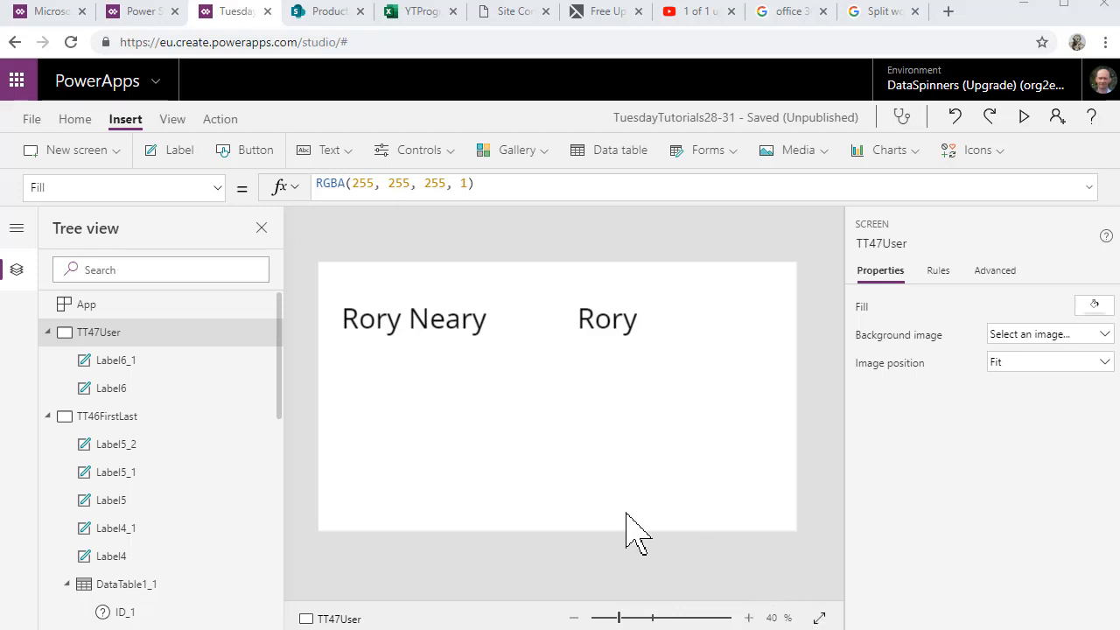
- Duplicate the full-name label Label6_1 and place the copy below the existing name labels
click(413, 318)
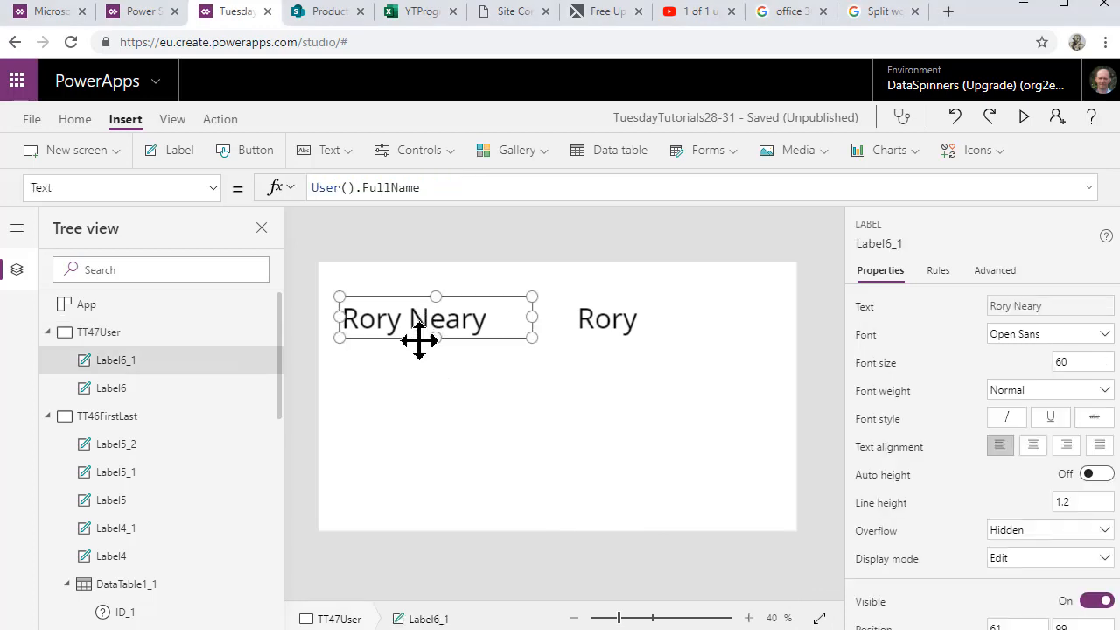
mouse_move(429, 388)
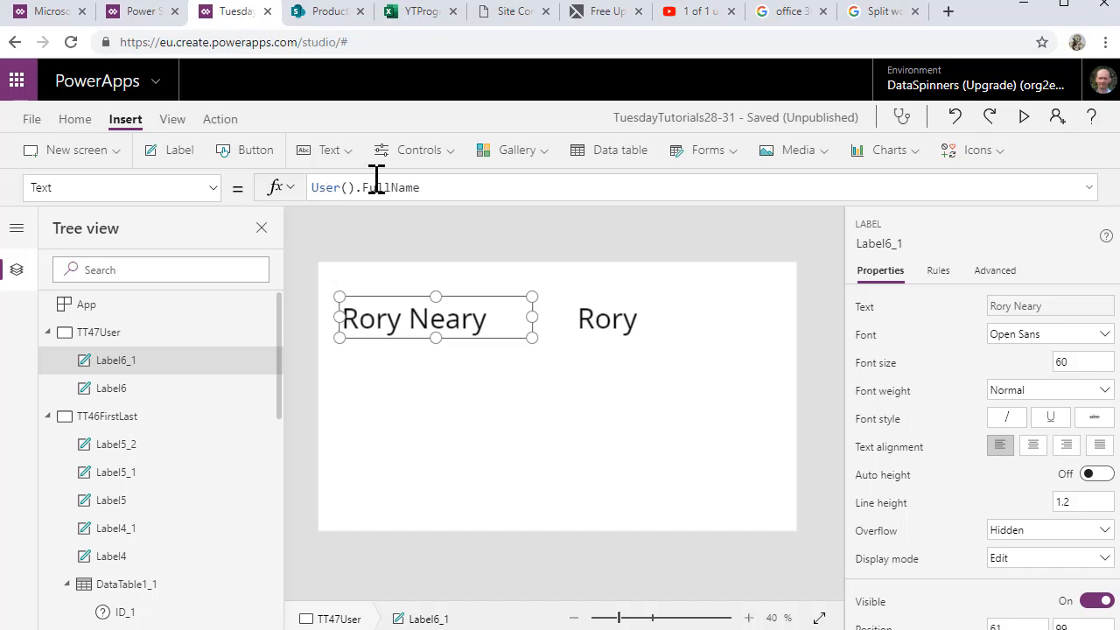
mouse_move(388, 385)
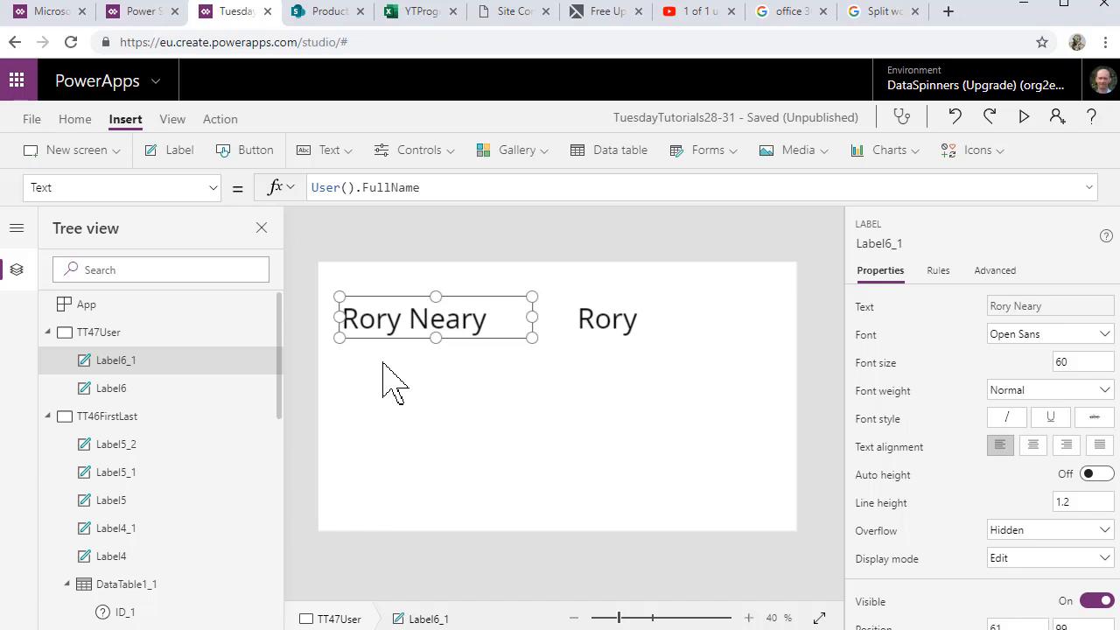
mouse_move(629, 336)
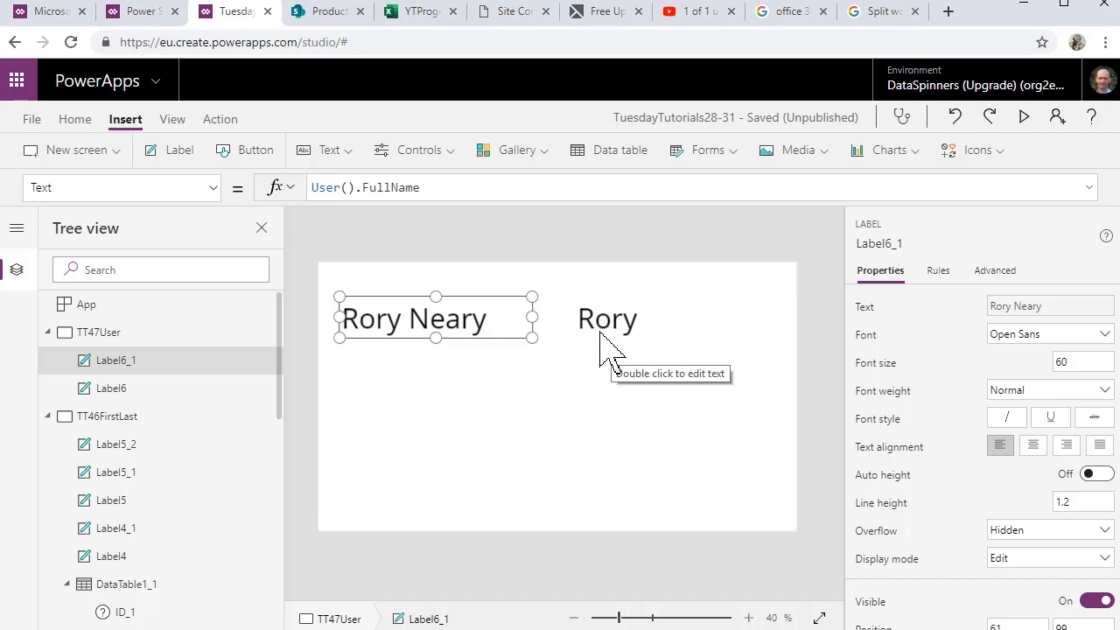
mouse_move(446, 411)
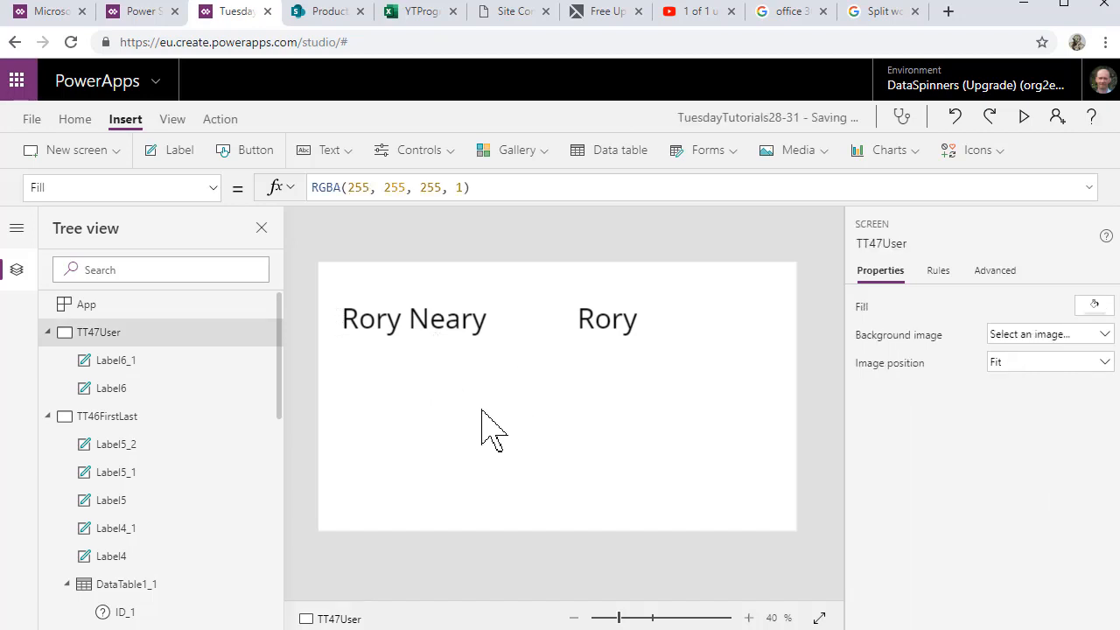
click(179, 150)
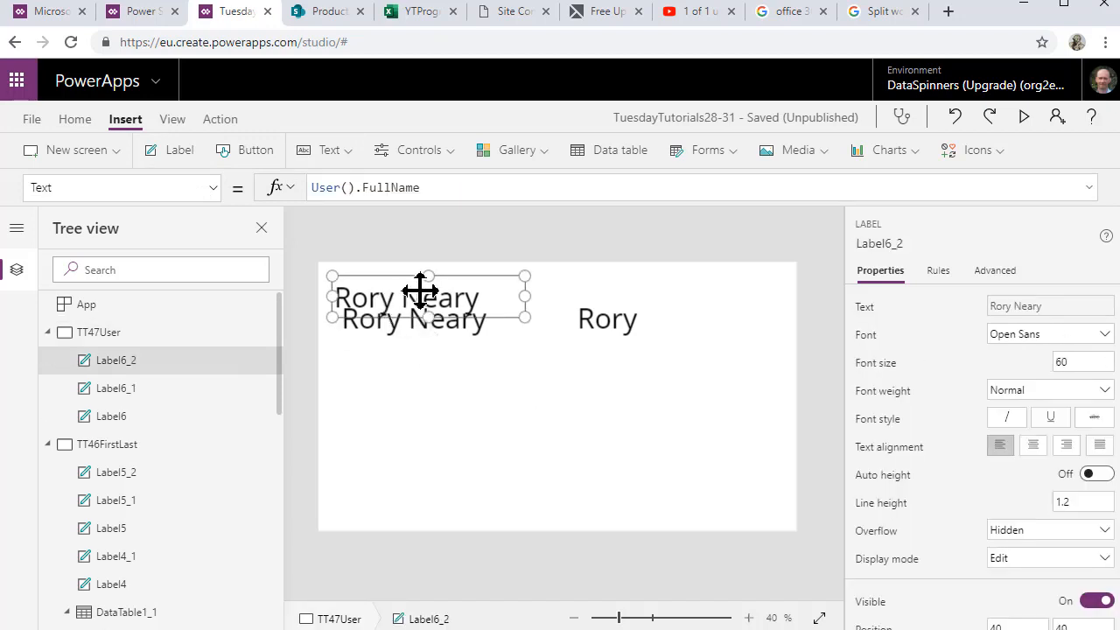
drag(420, 297, 483, 389)
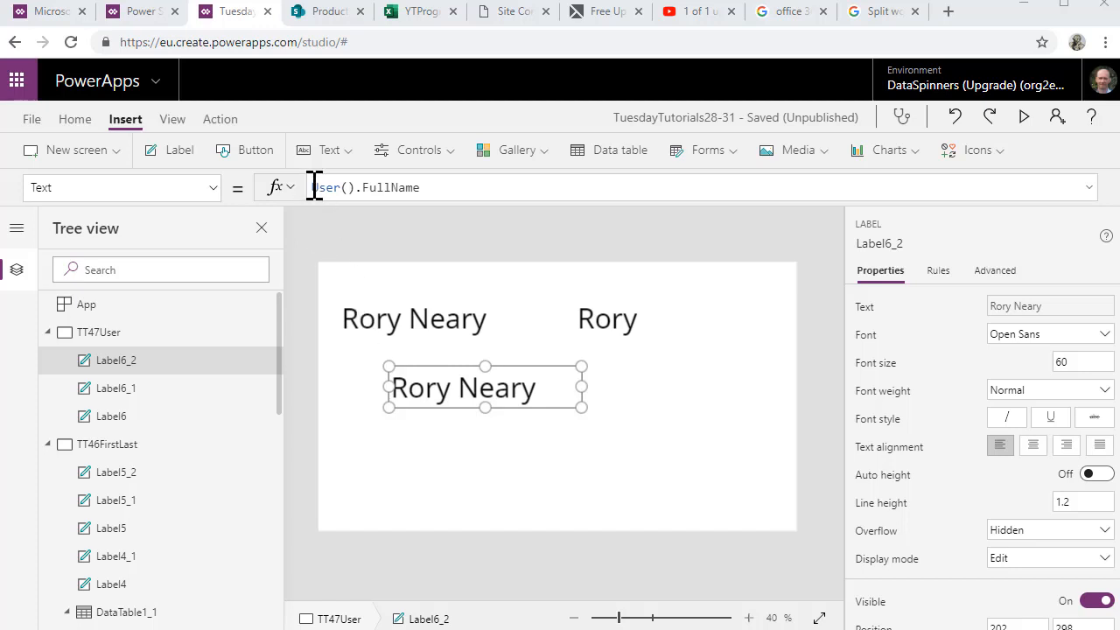
mouse_move(901, 73)
text(Split()
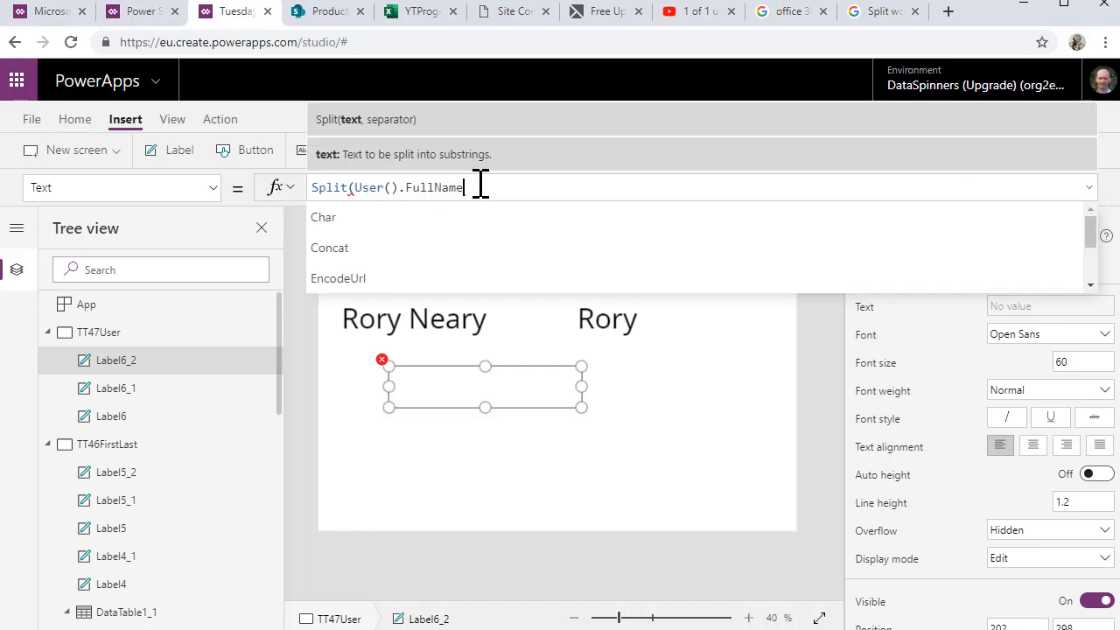
- Complete the label's formula as Split(User().FullName," "), splitting the name at the space
text(,)
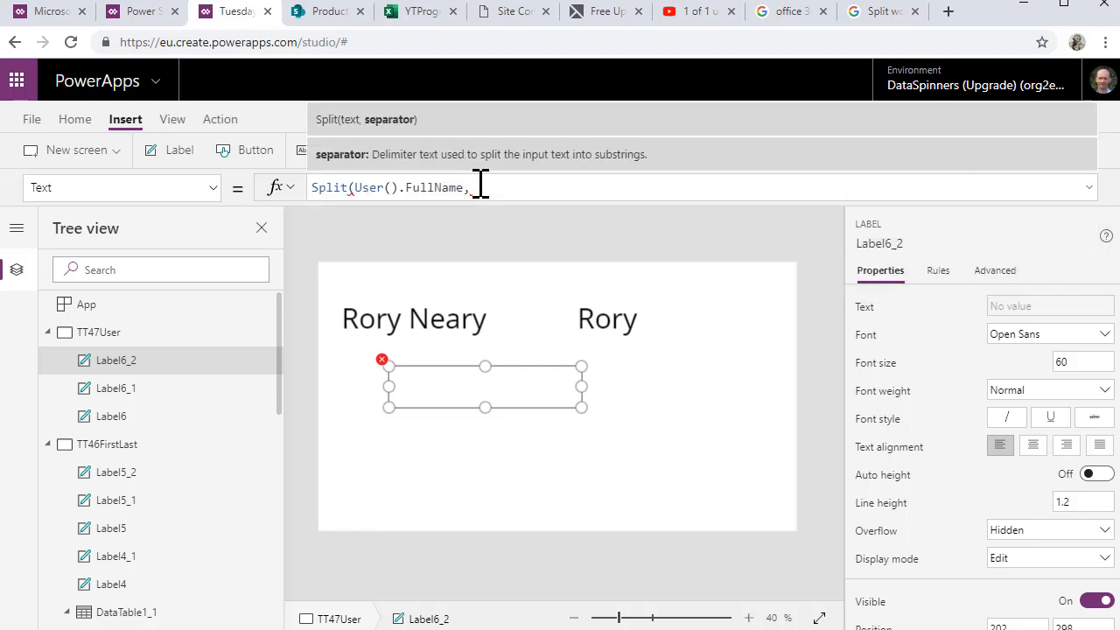
text(" "))
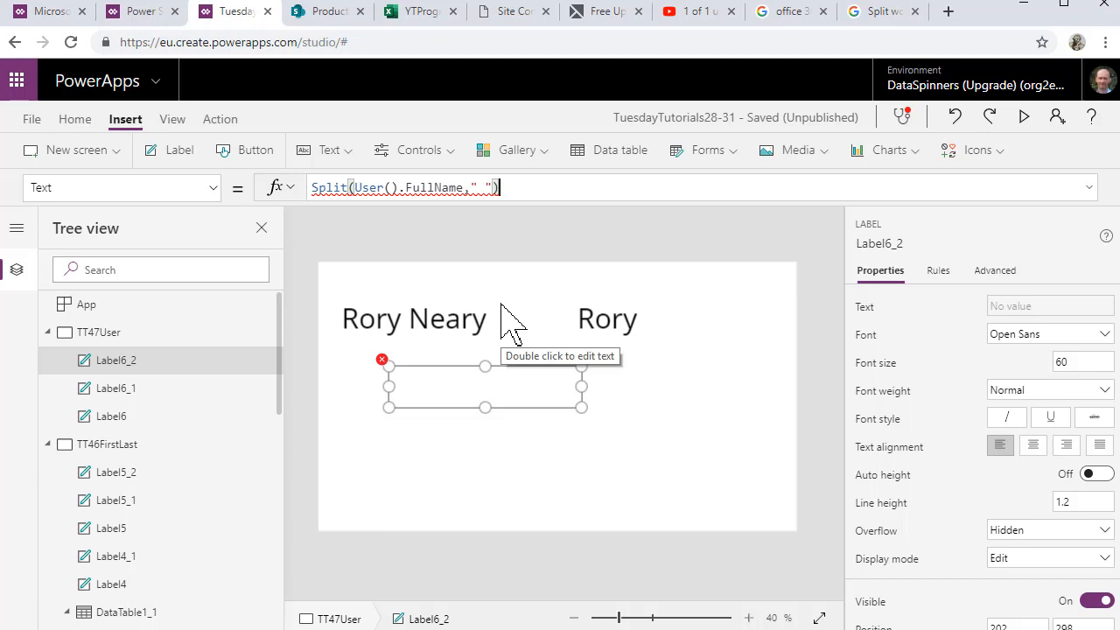
mouse_move(429, 254)
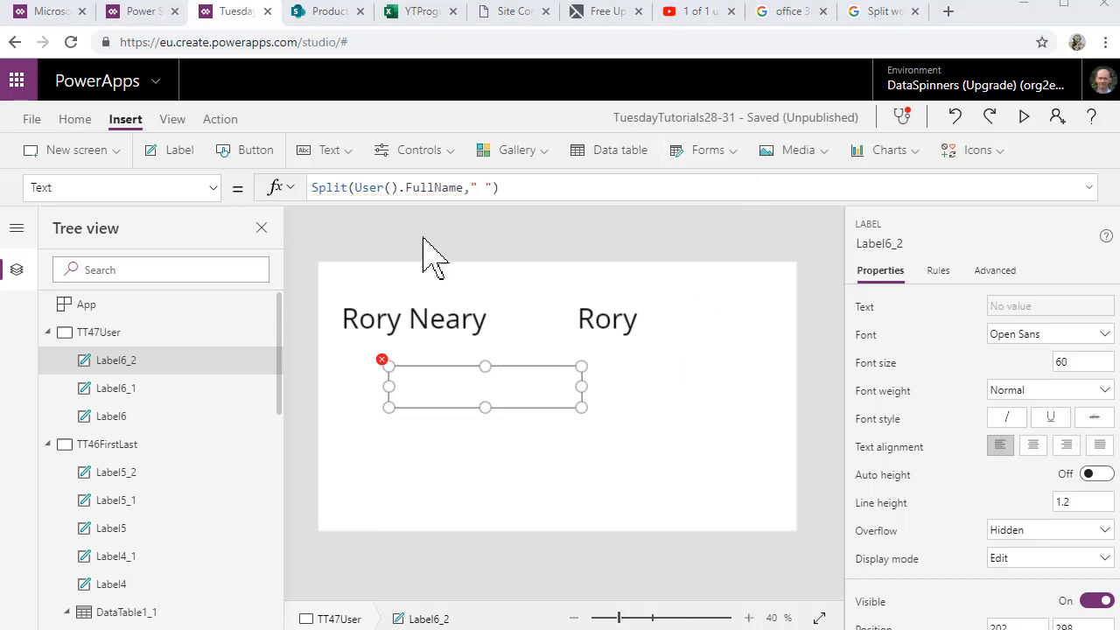
click(403, 187)
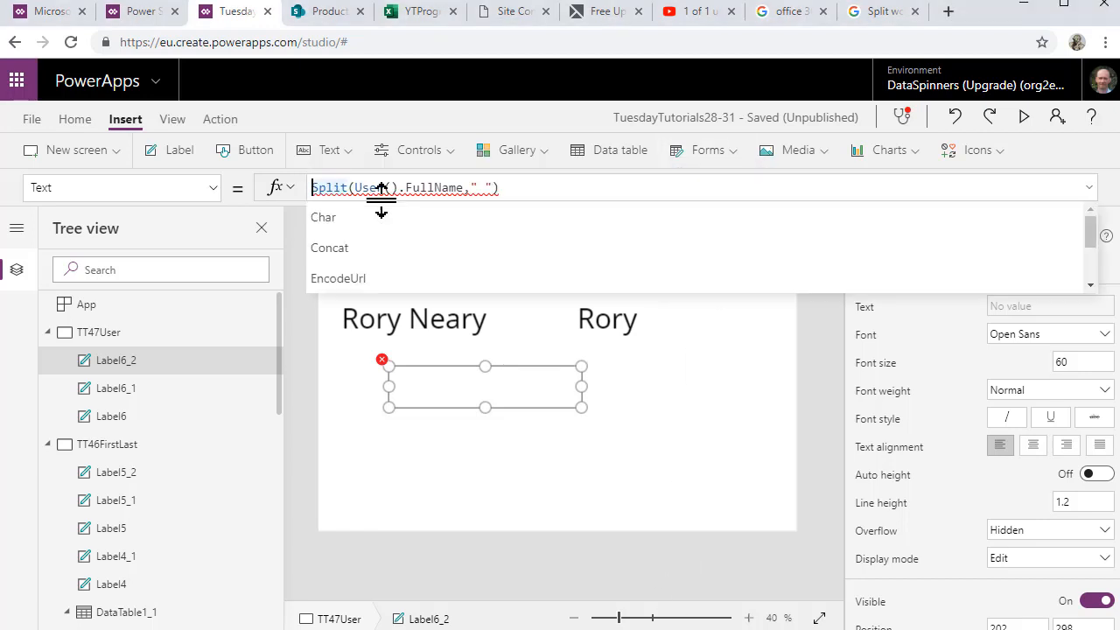
- Wrap the formula as First(Split(User().FullName," ")).Result so the label shows Rory
text(First()
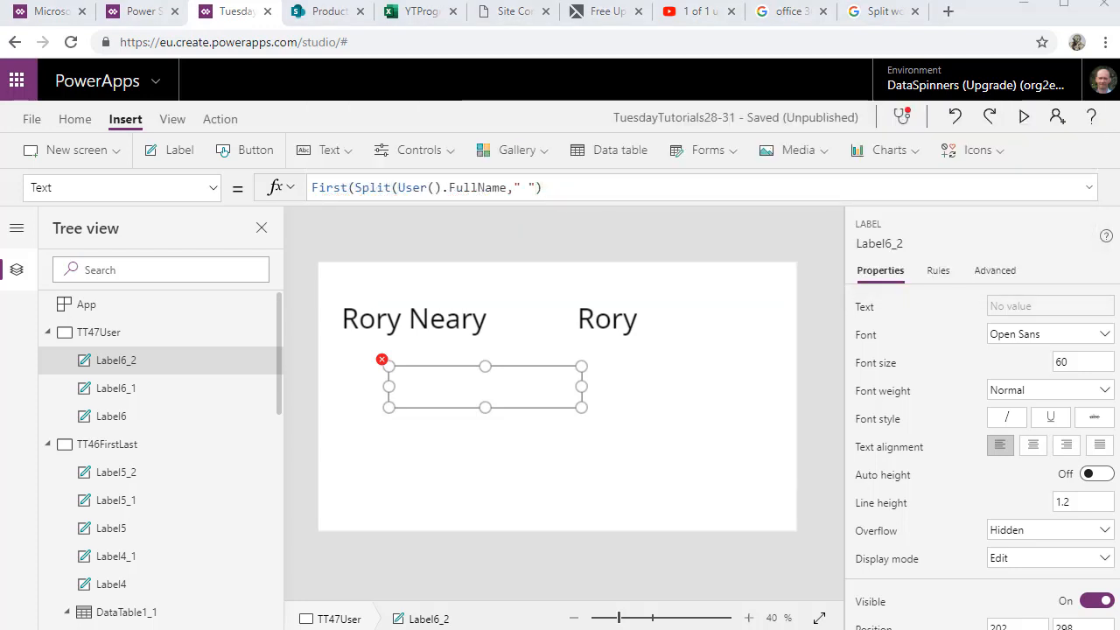
click(598, 187)
text().Result)
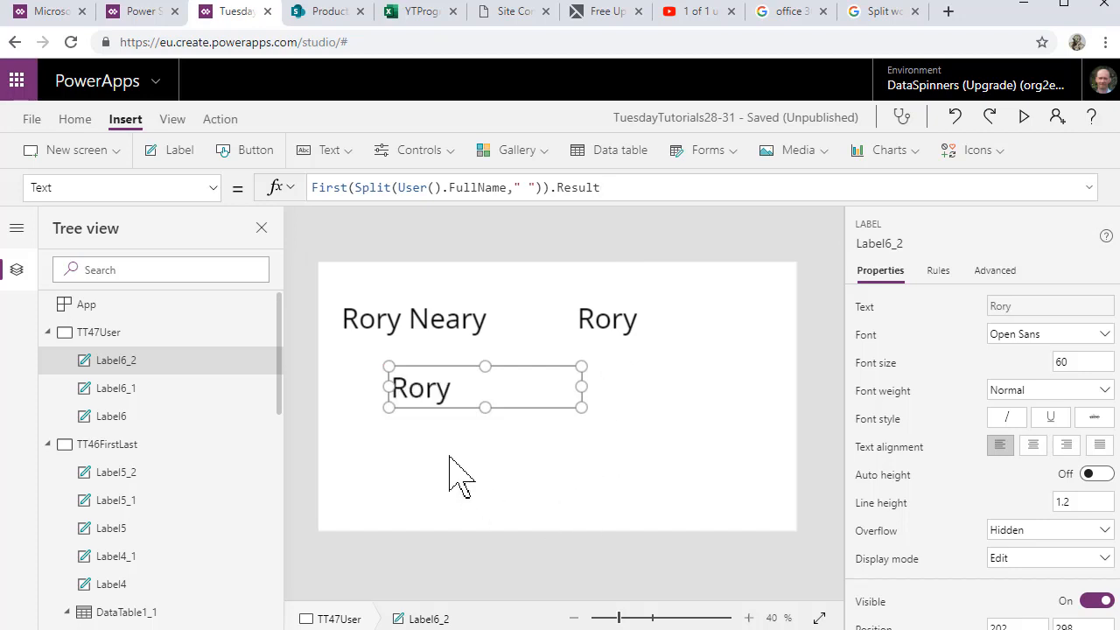
mouse_move(511, 458)
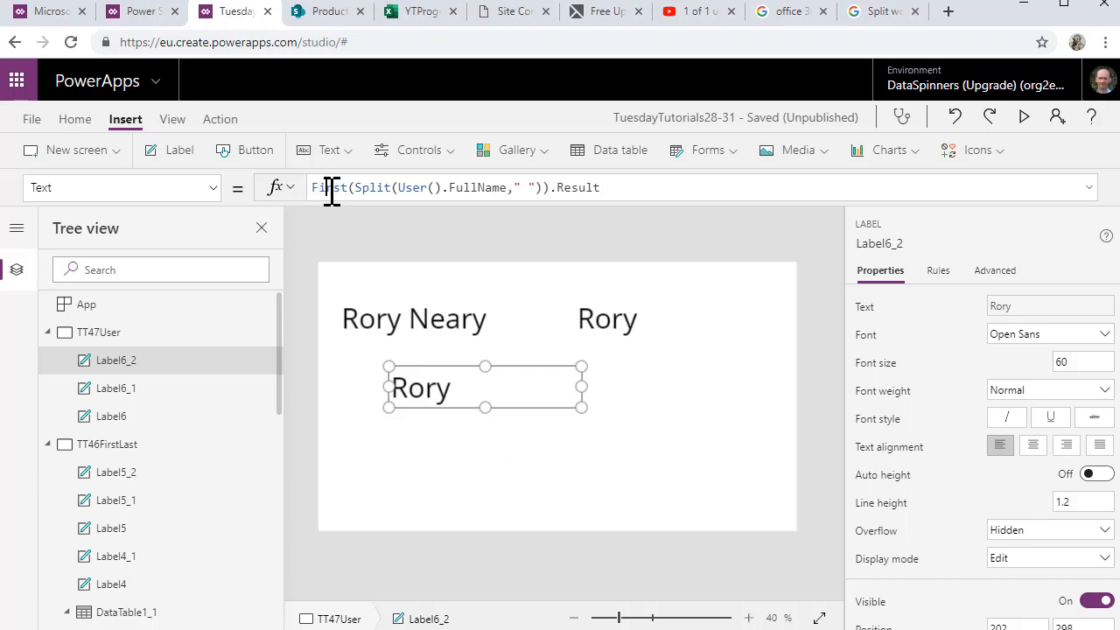
- Replace First with Last so the label shows the surname Neary
text(Last)
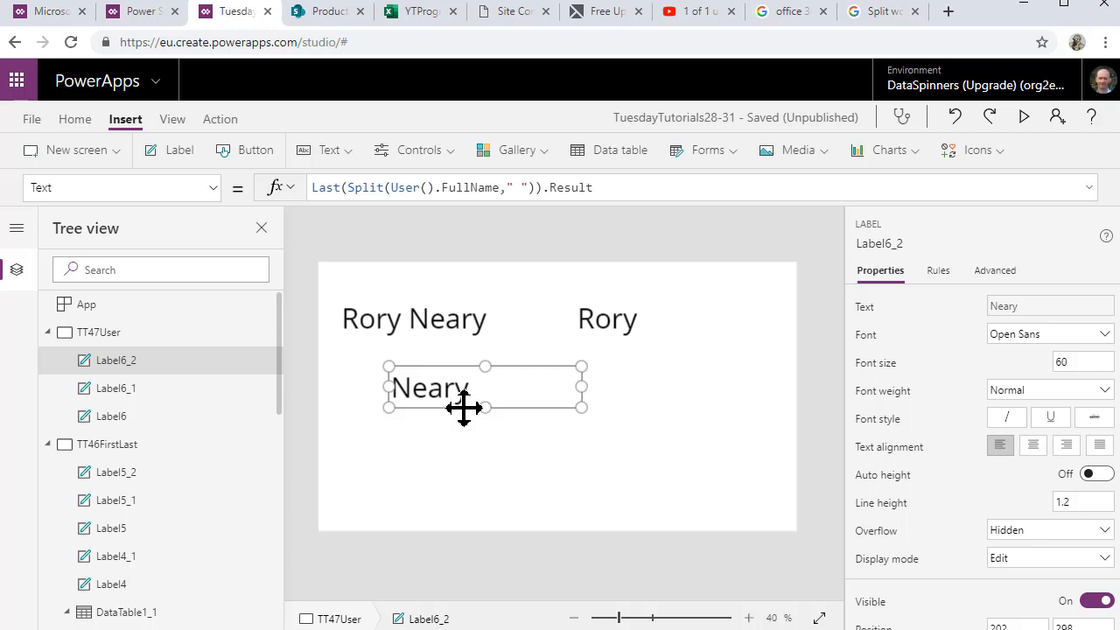
mouse_move(525, 481)
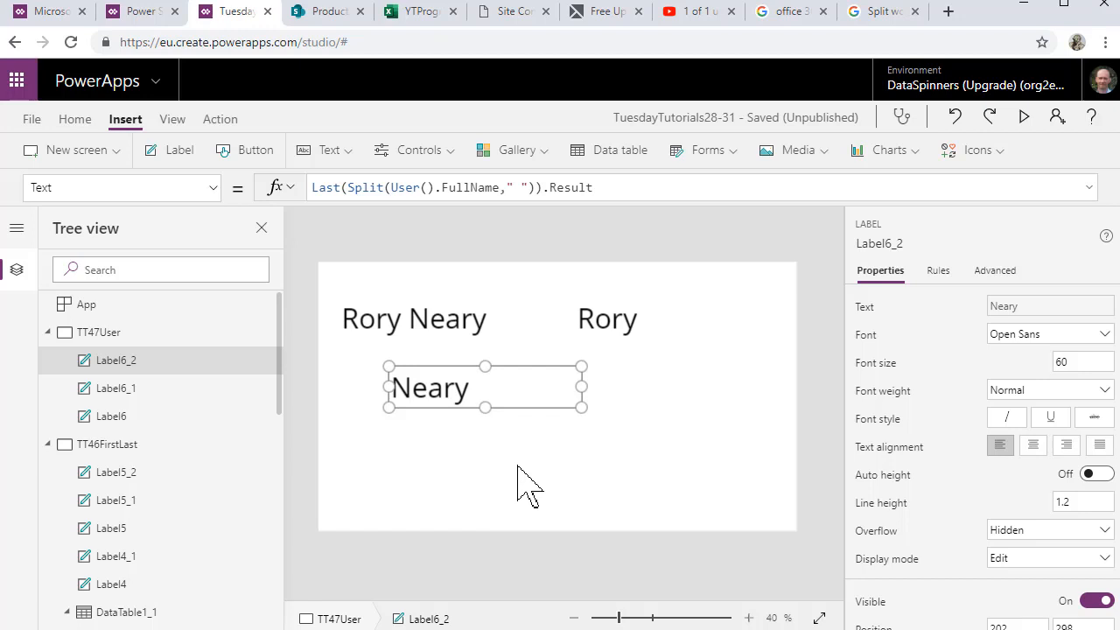
mouse_move(605, 522)
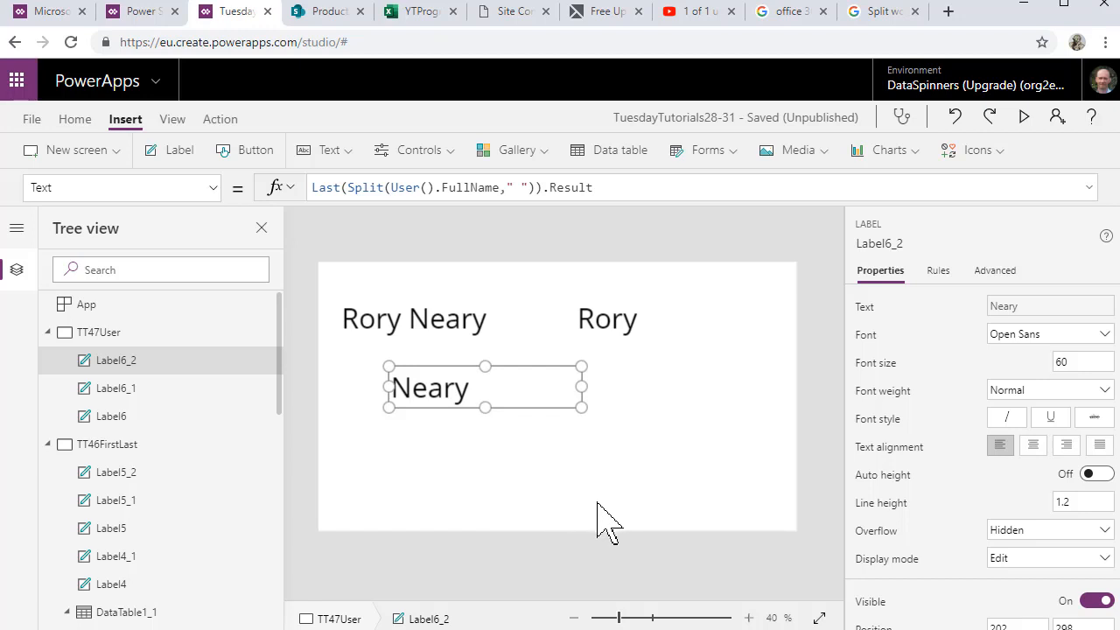